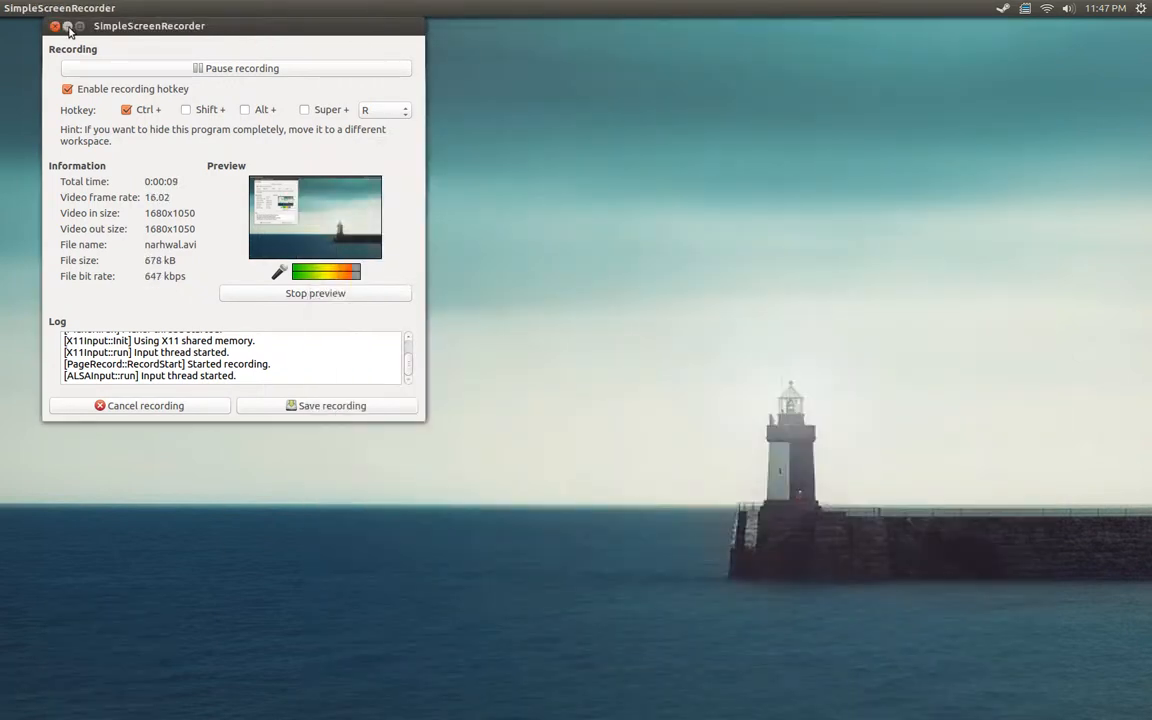
Minimize the screen recorder and show the CPU frequency menu with core speeds and governors.
left_click(56, 26)
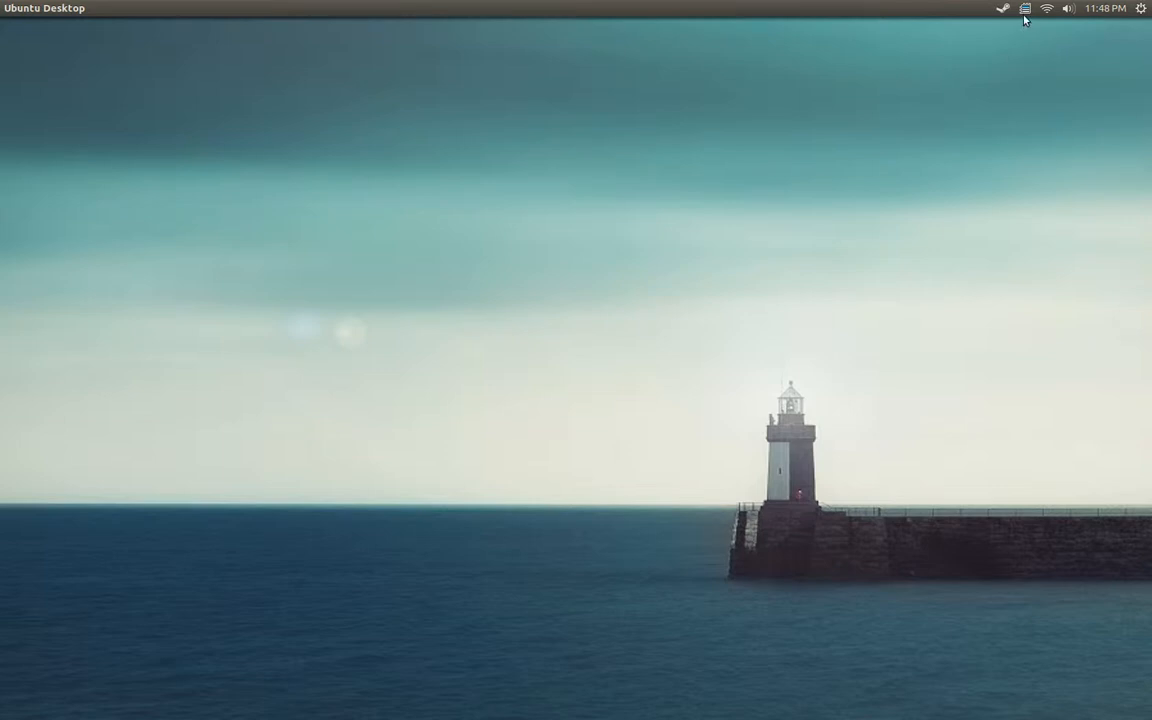
left_click(1024, 8)
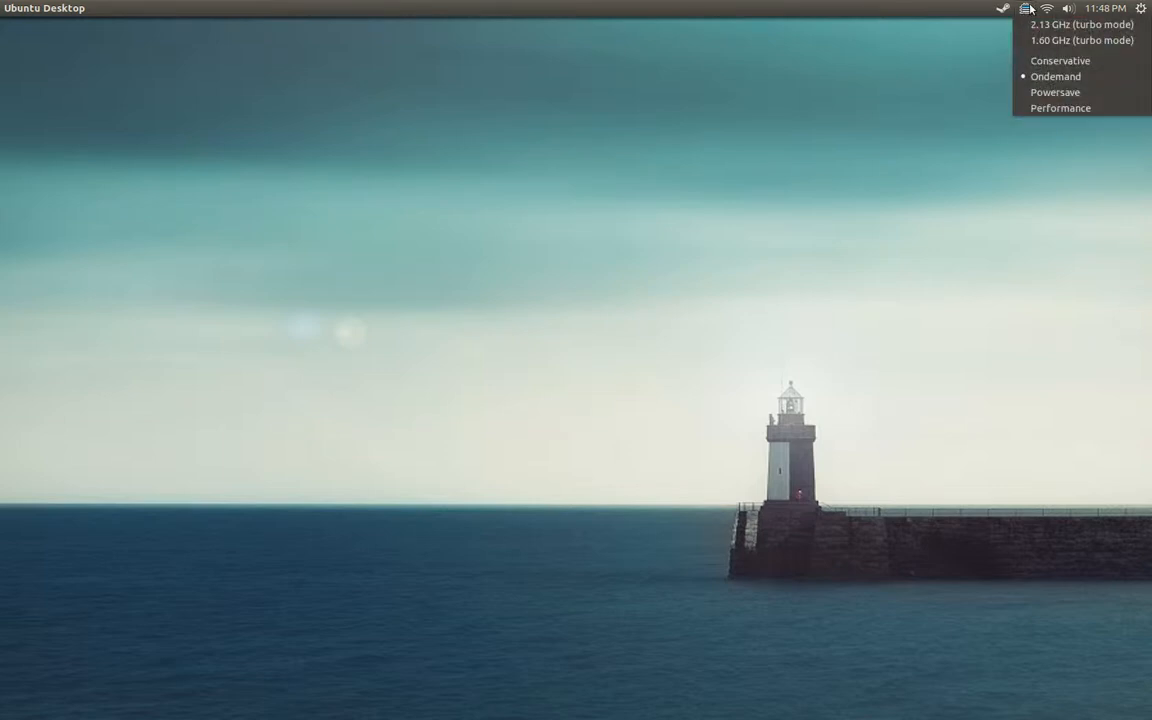